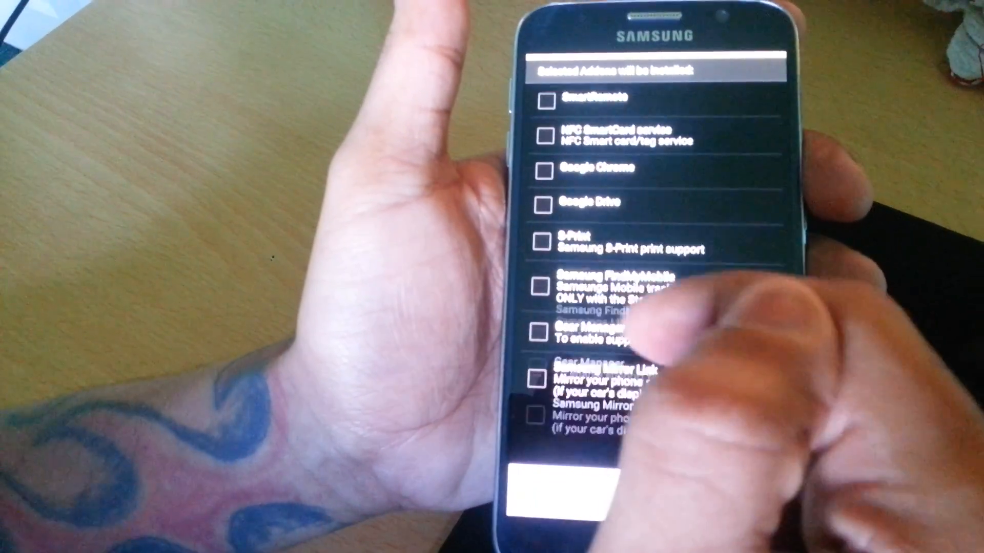
scroll("up", 3)
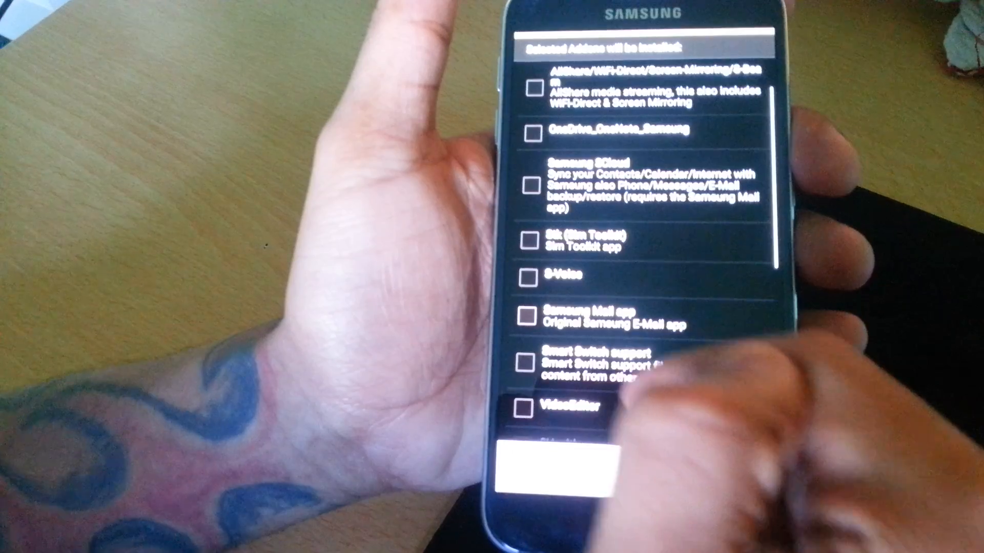
scroll("down", 3)
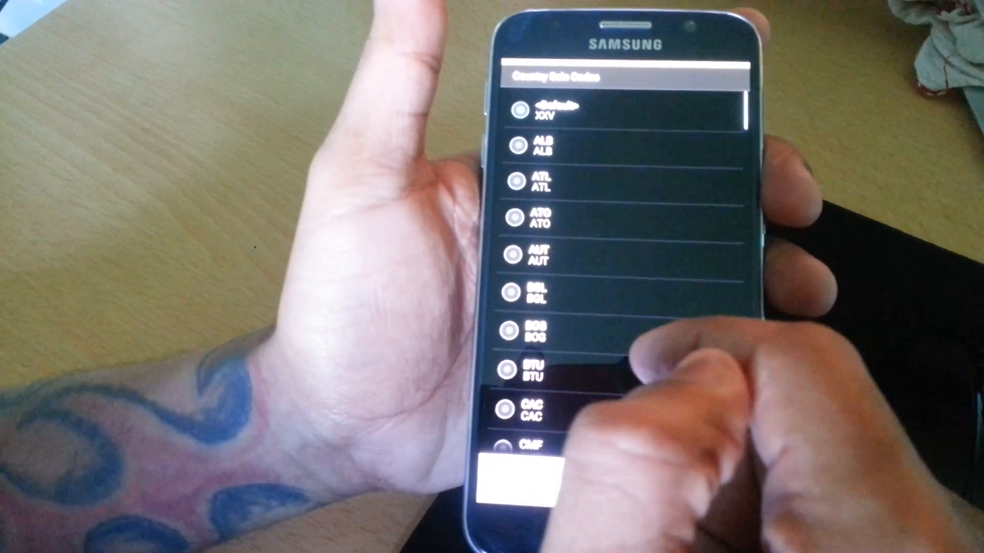
scroll("up", 3)
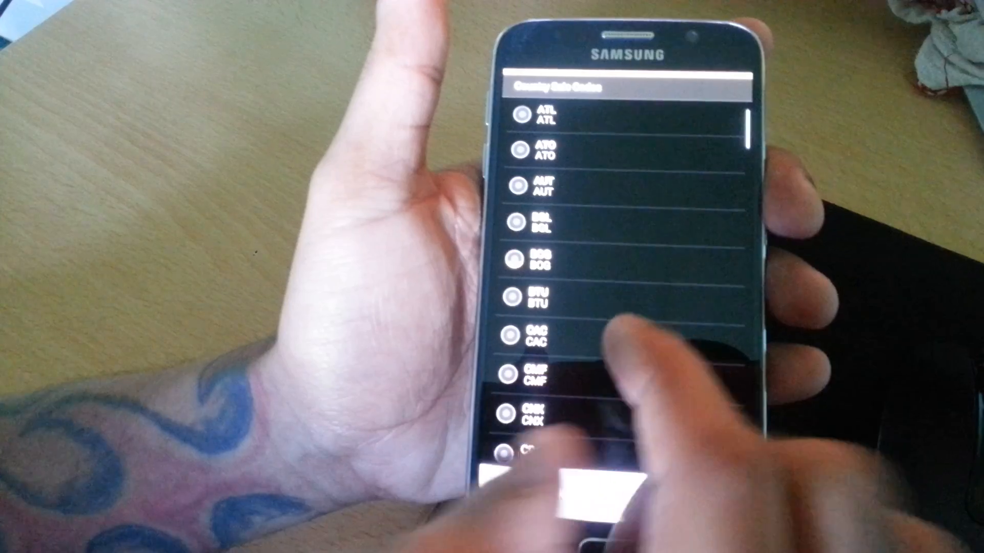